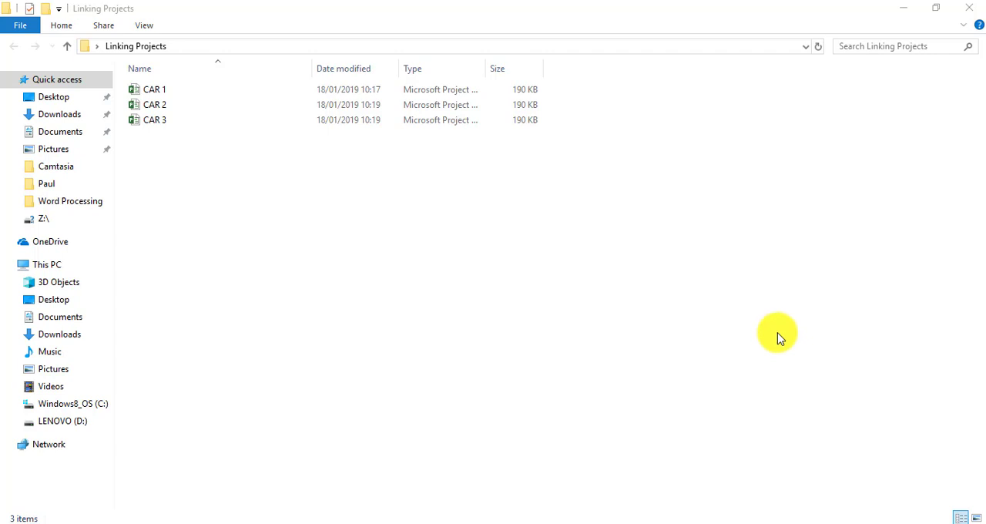
pyautogui.moveTo(321, 169)
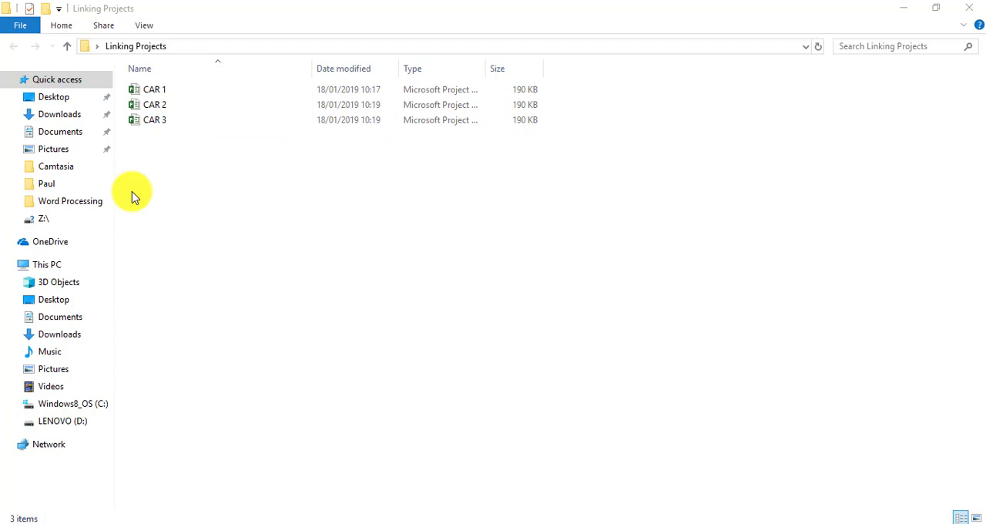
# Open the CAR 1 project file from the folder.
pyautogui.click(154, 89)
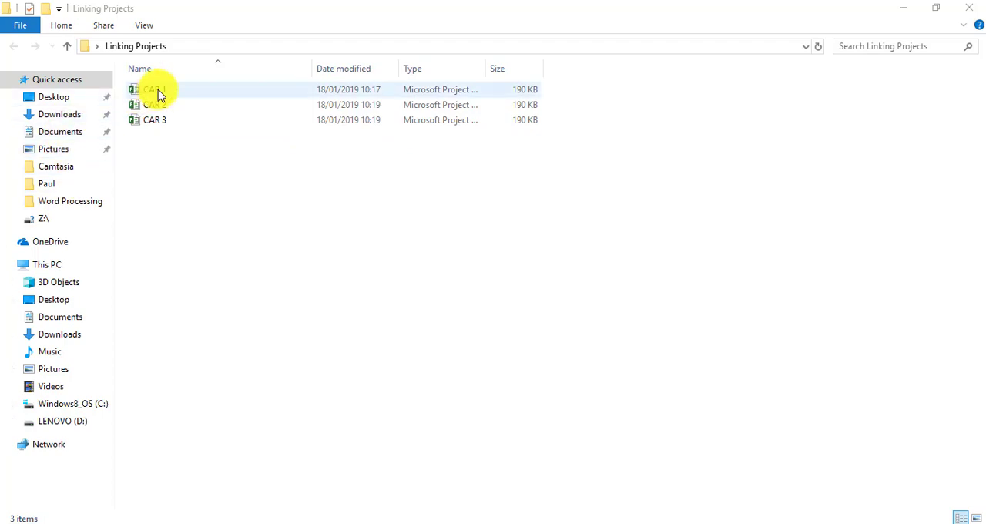
pyautogui.doubleClick(155, 88)
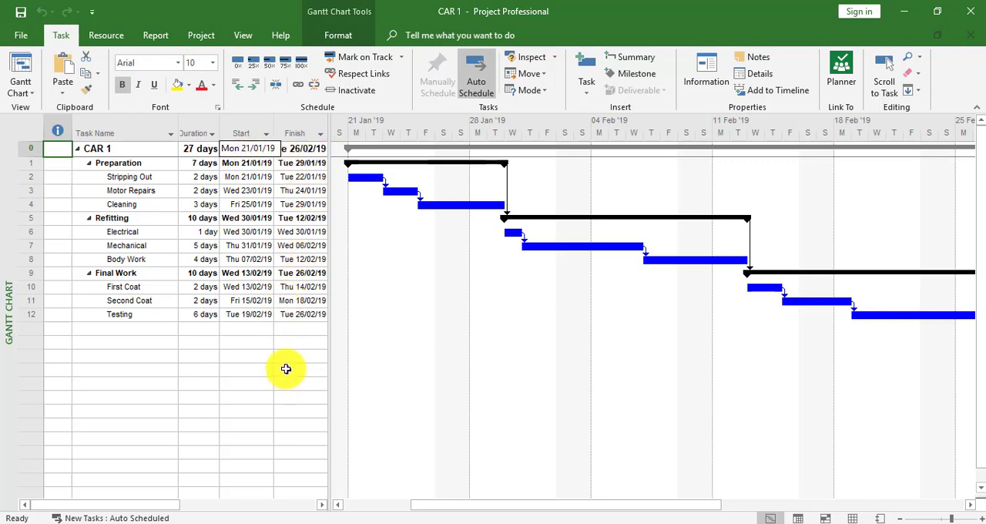
pyautogui.moveTo(108, 245)
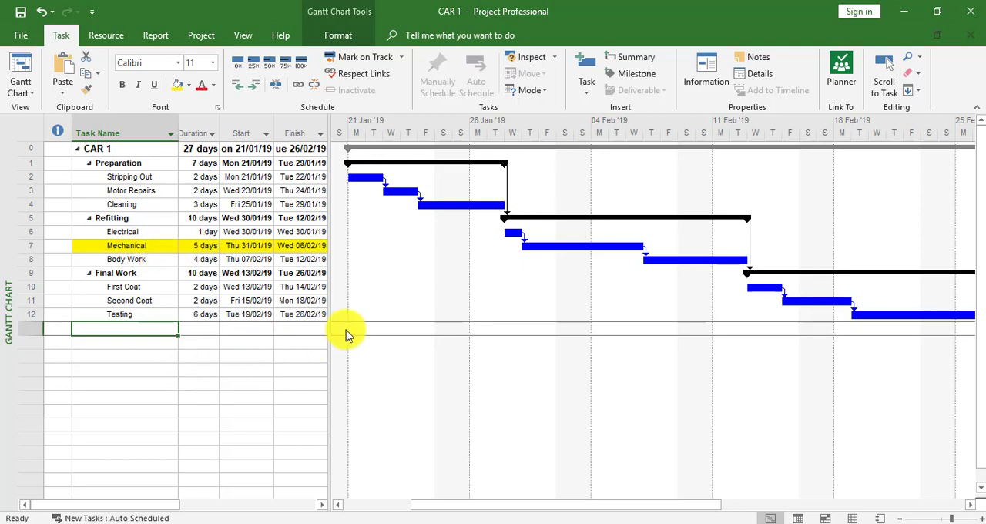
pyautogui.moveTo(164, 169)
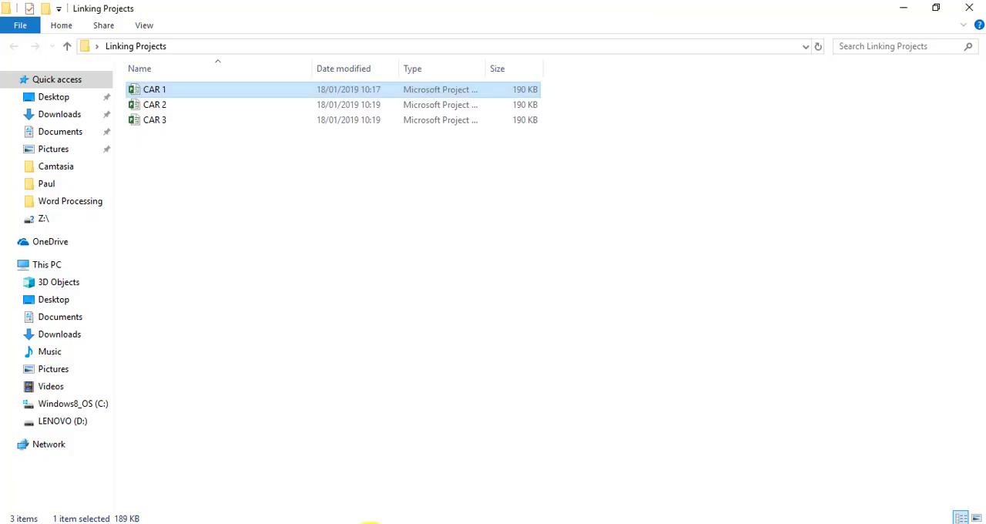
# Open CAR 3 from File Explorer, landing on its File Info page.
pyautogui.doubleClick(155, 119)
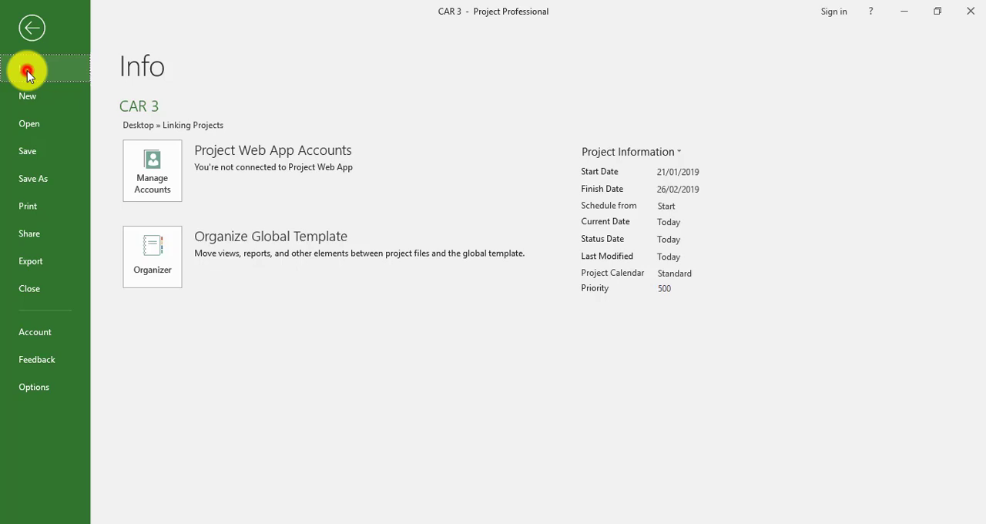
# Copy CAR 3's location path C:\Users\Delegate\Desktop\Linking Projects from Advanced Properties.
pyautogui.click(678, 171)
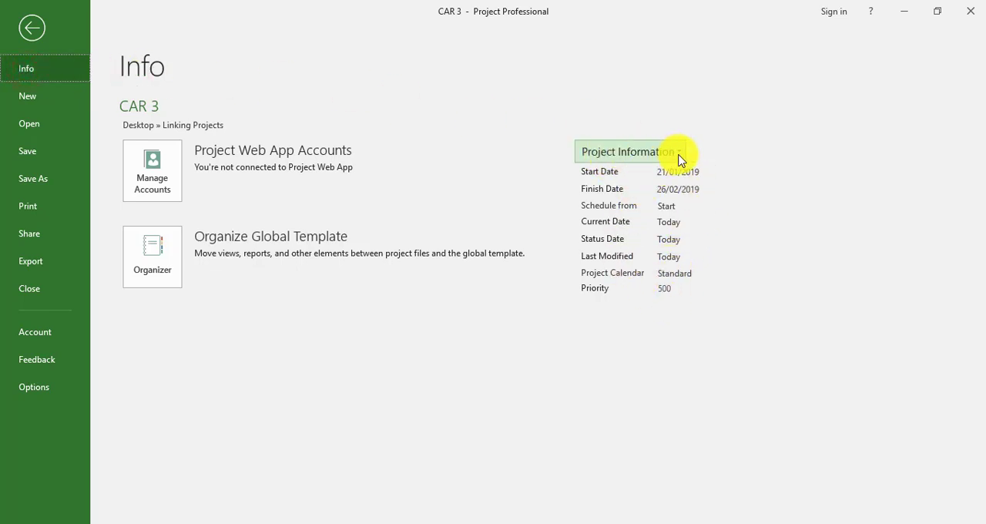
pyautogui.click(630, 151)
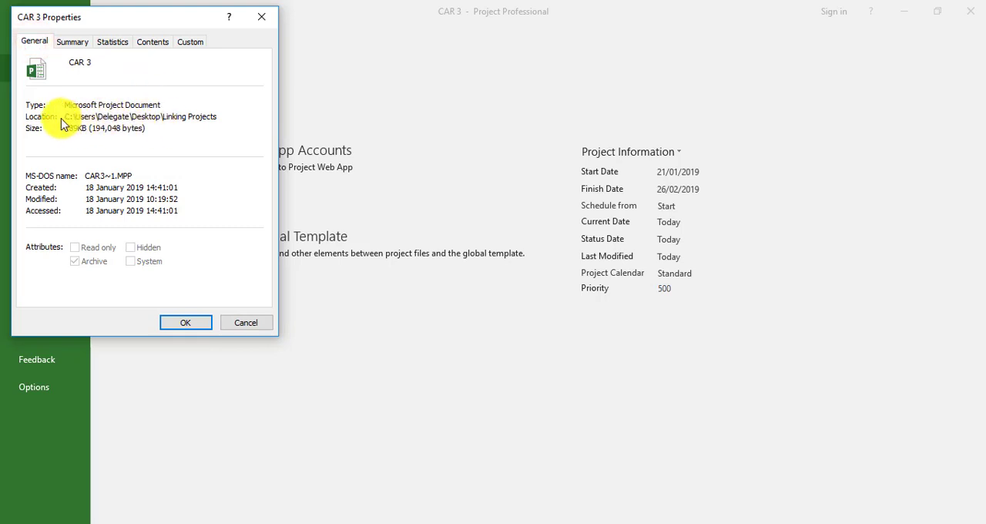
pyautogui.moveTo(202, 127)
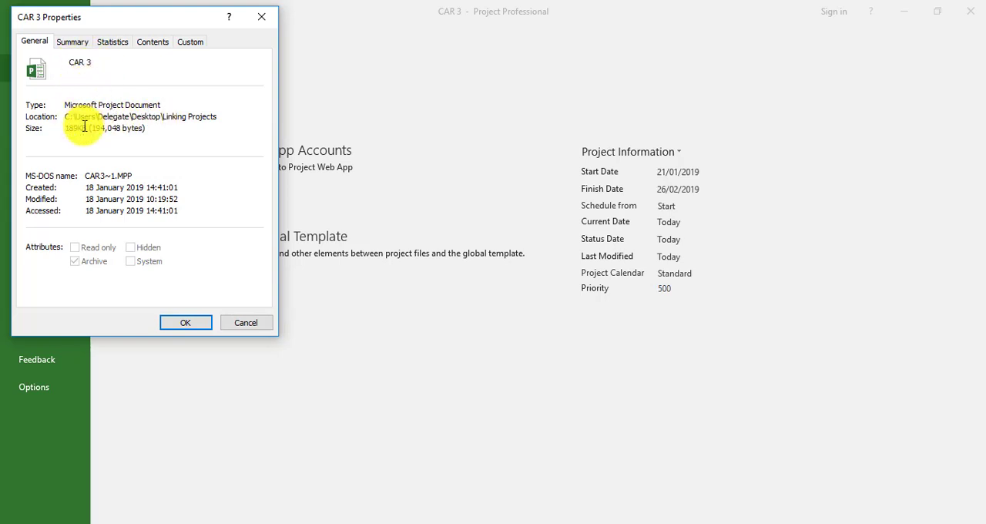
pyautogui.moveTo(69, 117)
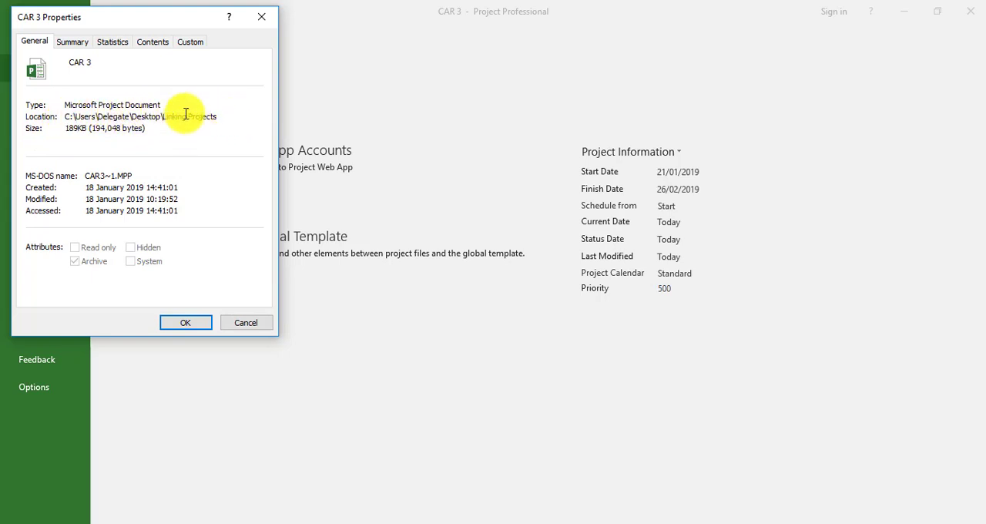
pyautogui.moveTo(66, 116)
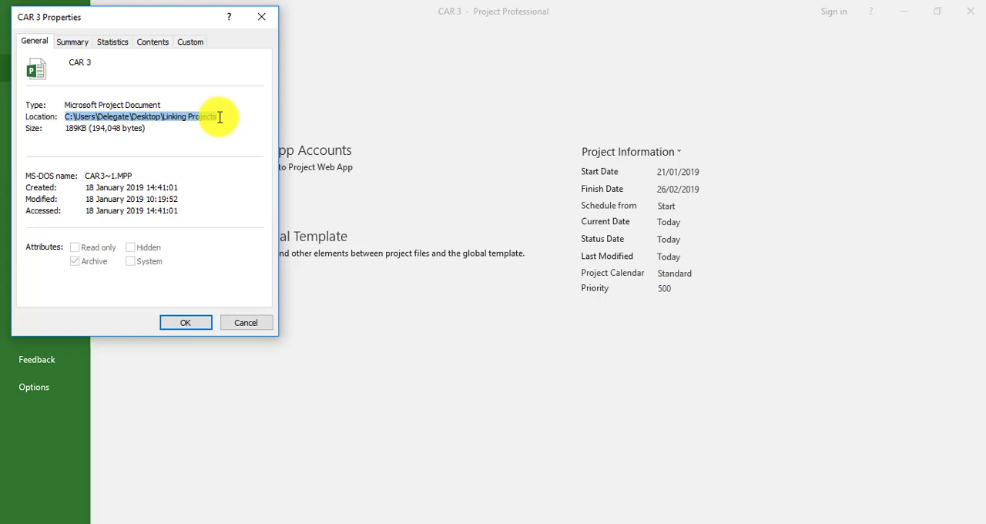
pyautogui.press('ctrl+c')
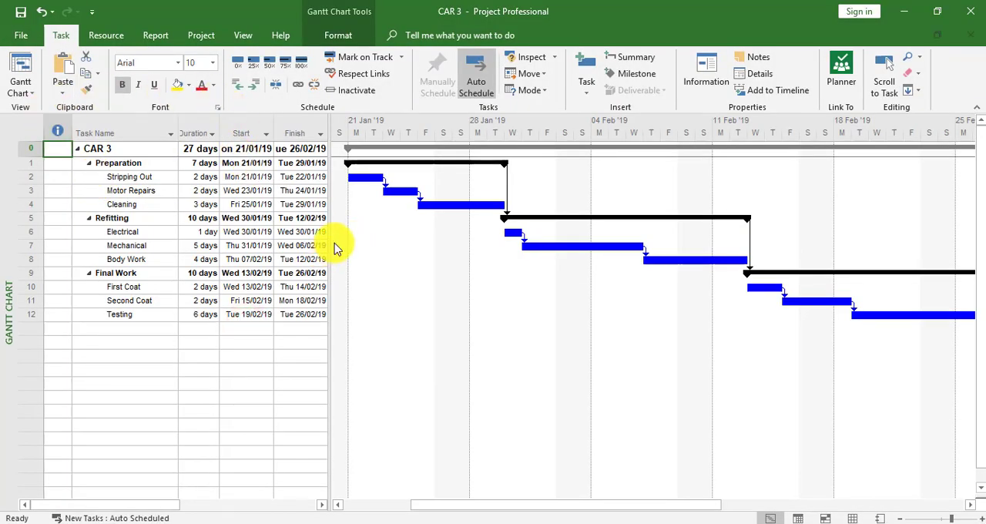
pyautogui.moveTo(947, 64)
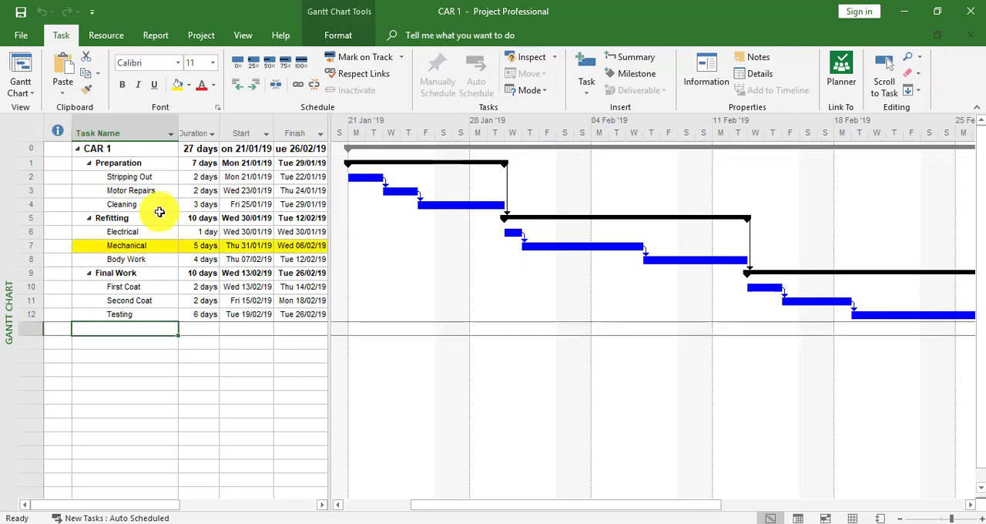
pyautogui.moveTo(167, 319)
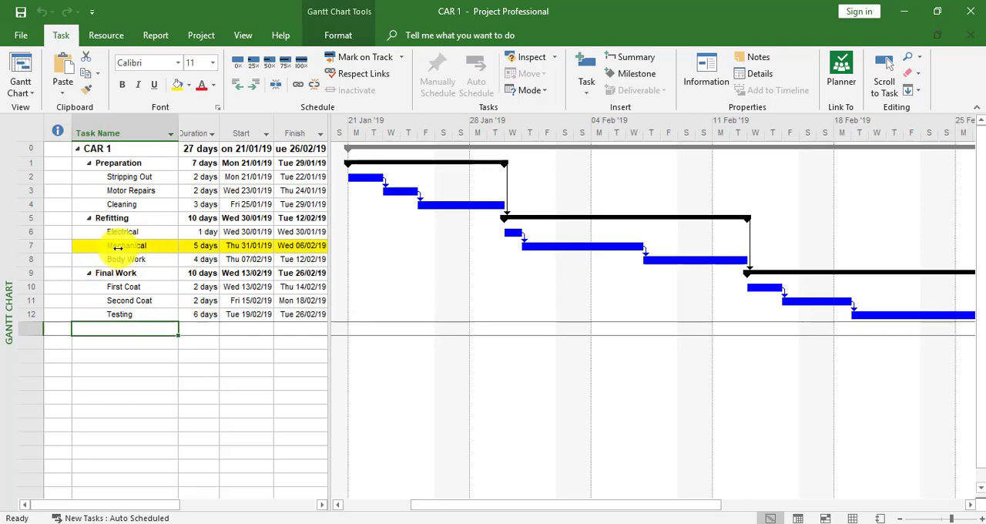
# Open Task Information for CAR 1's yellow Mechanical task.
pyautogui.doubleClick(126, 245)
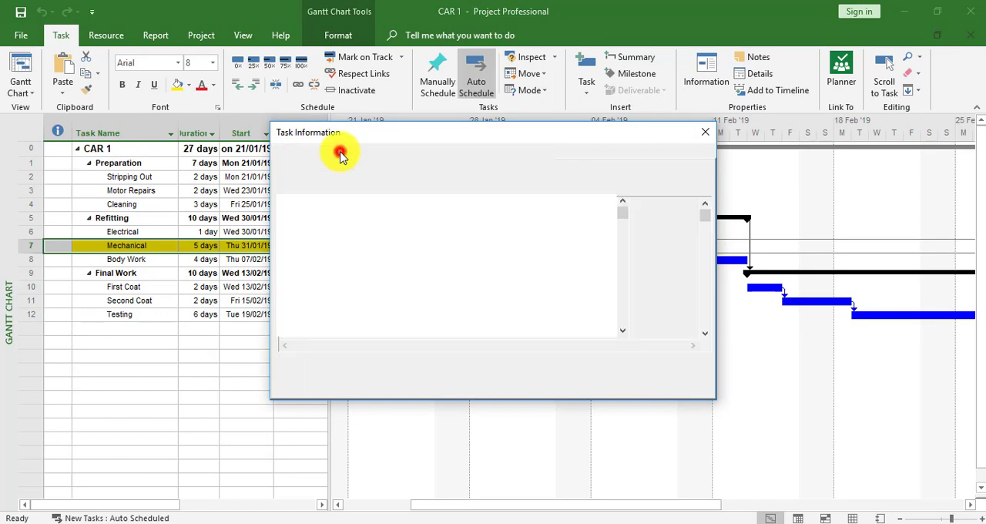
# Paste the Linking Projects folder path into a second predecessor row below Electrical.
pyautogui.click(337, 151)
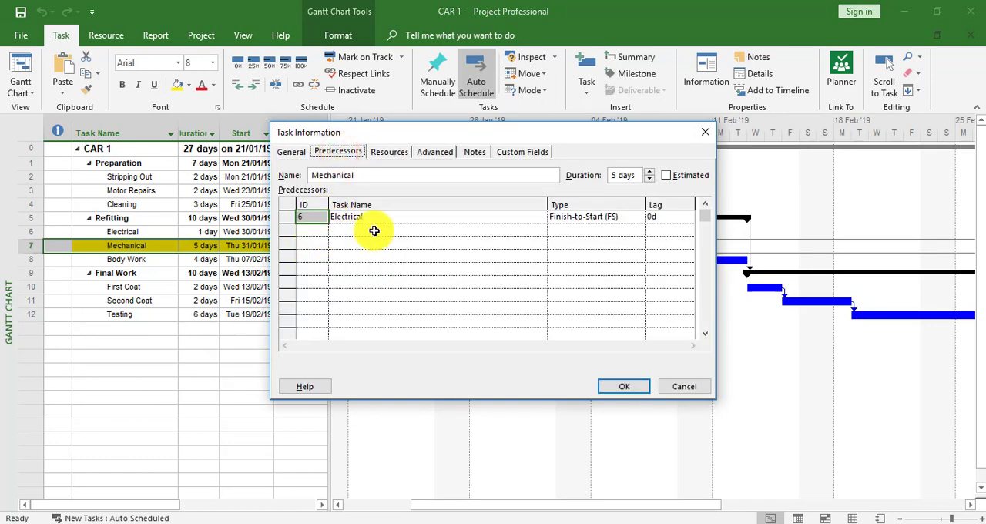
pyautogui.click(416, 231)
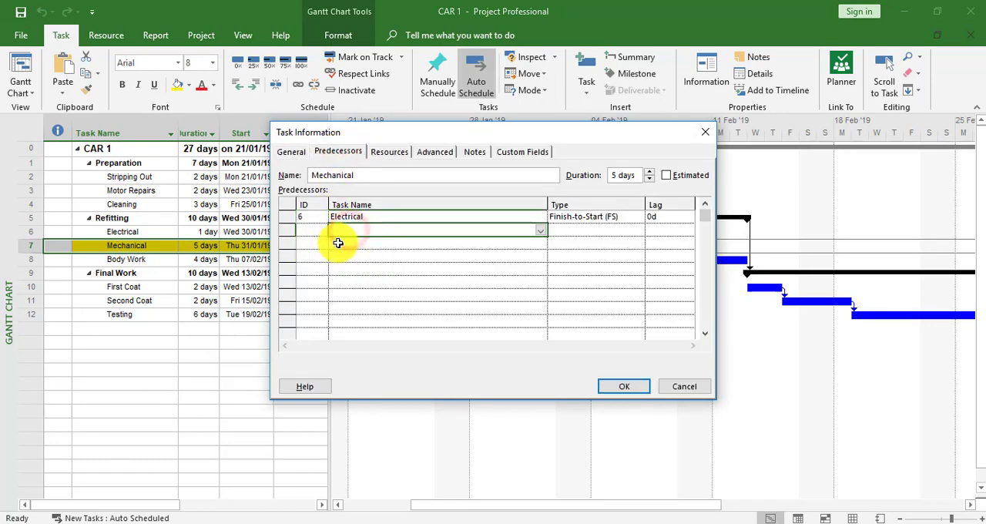
pyautogui.click(311, 233)
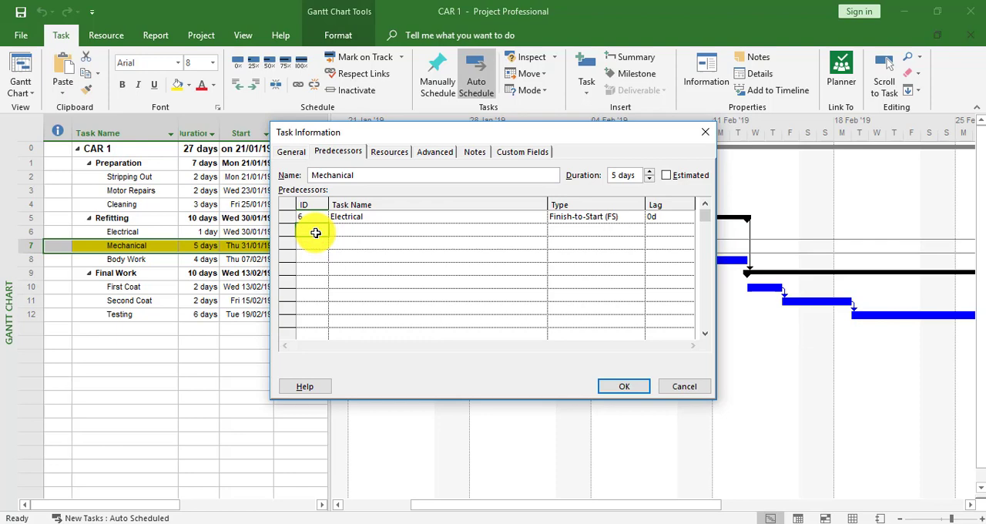
pyautogui.click(308, 229)
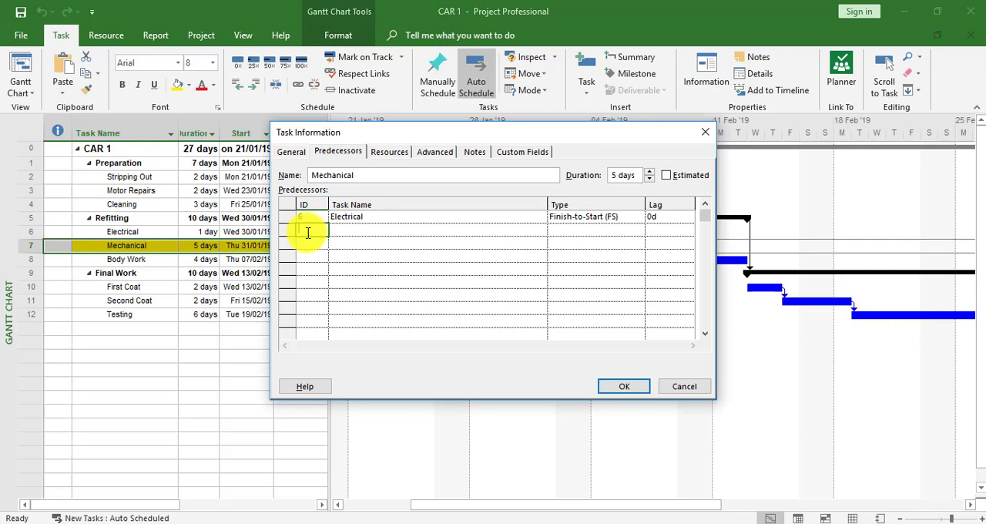
pyautogui.press('ctrl+v')
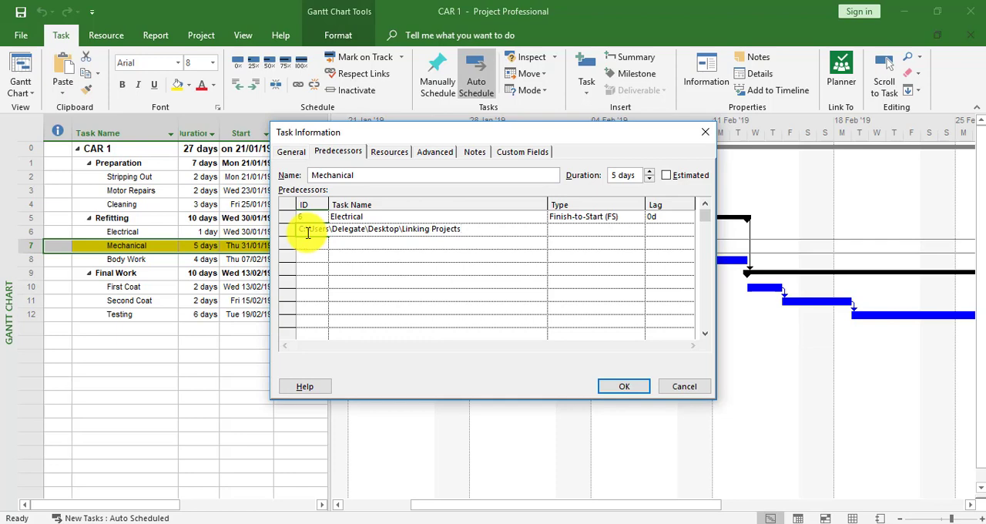
# Complete the predecessor ID as ...\Linking Projects\CAR 3.mpp\7.
pyautogui.write('\\')
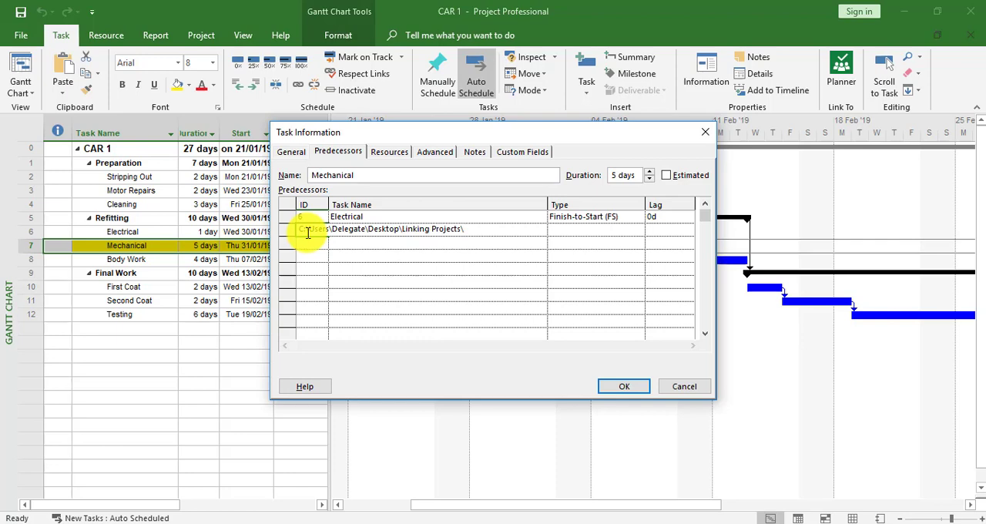
pyautogui.write('C')
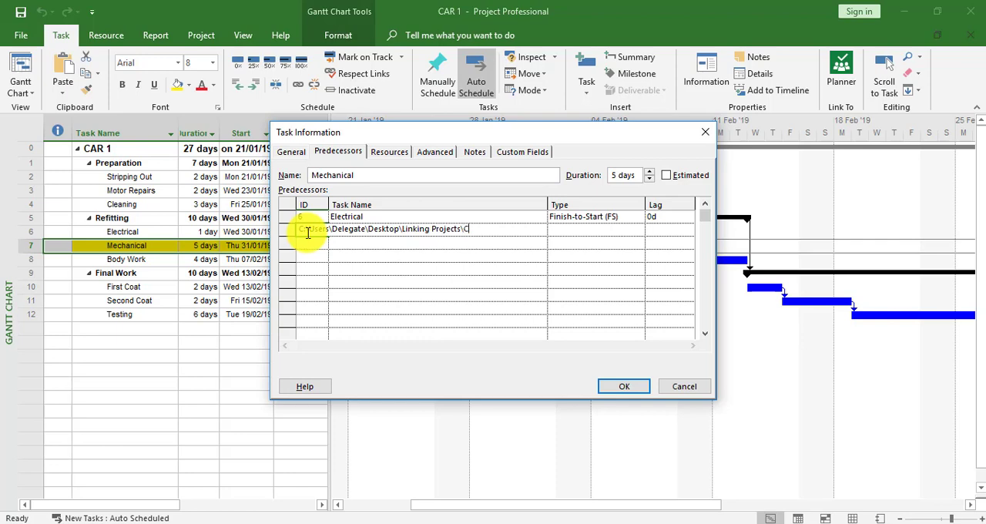
pyautogui.write('A')
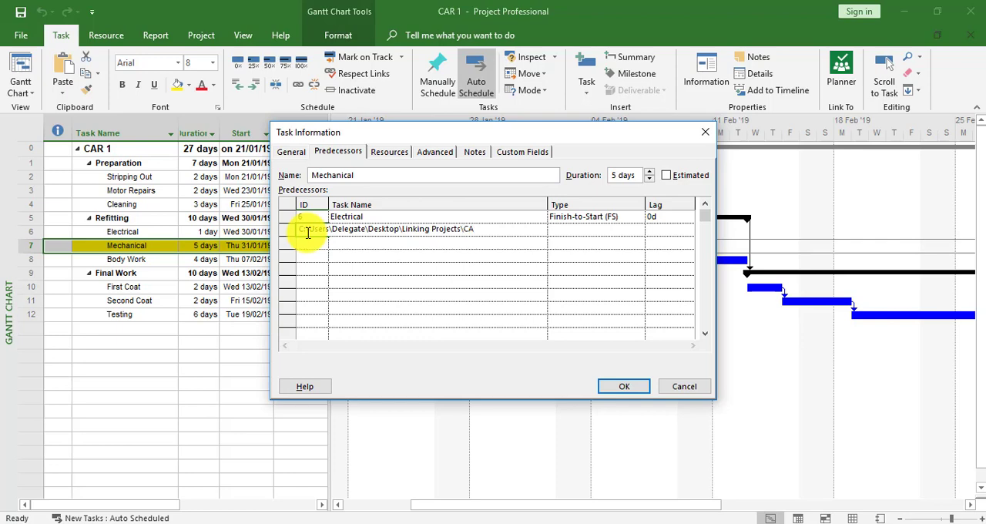
pyautogui.write('R')
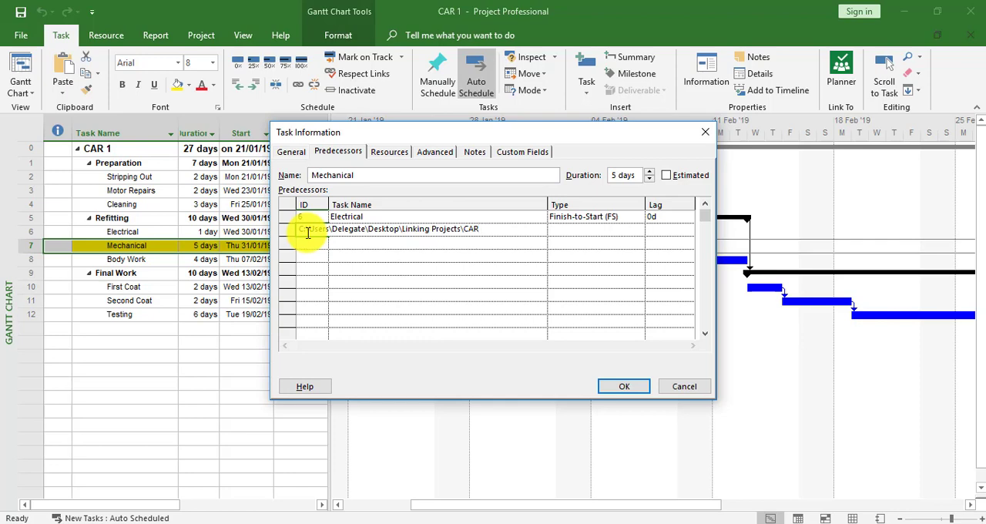
pyautogui.write('3')
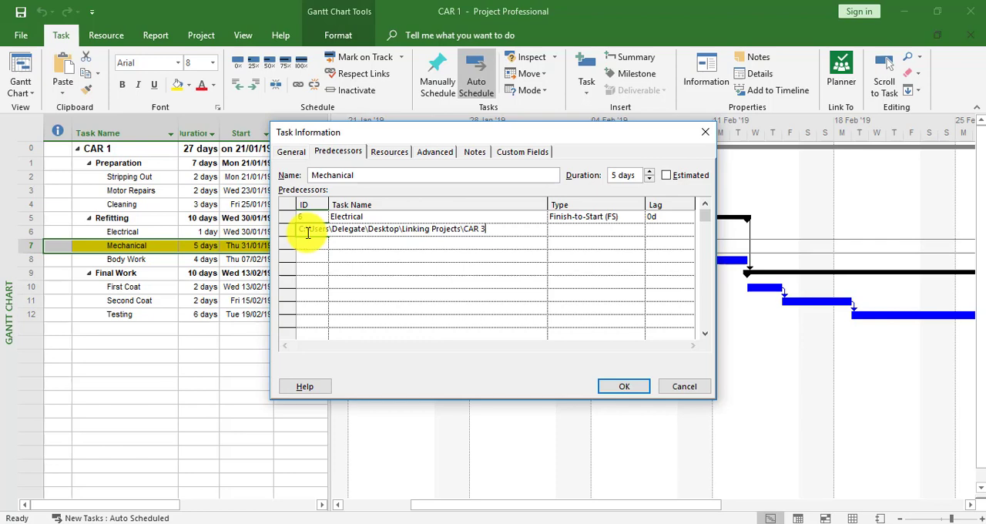
pyautogui.write('.')
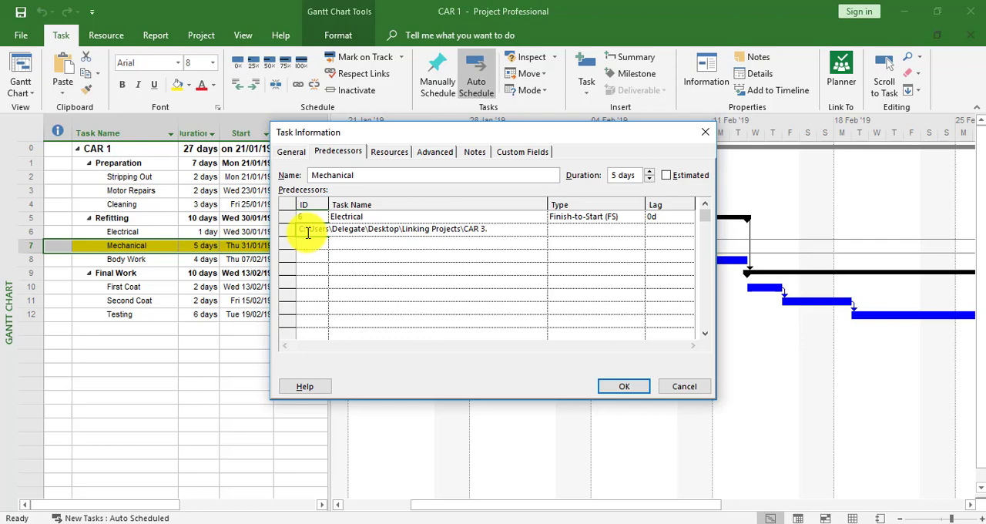
pyautogui.write('mpp\\')
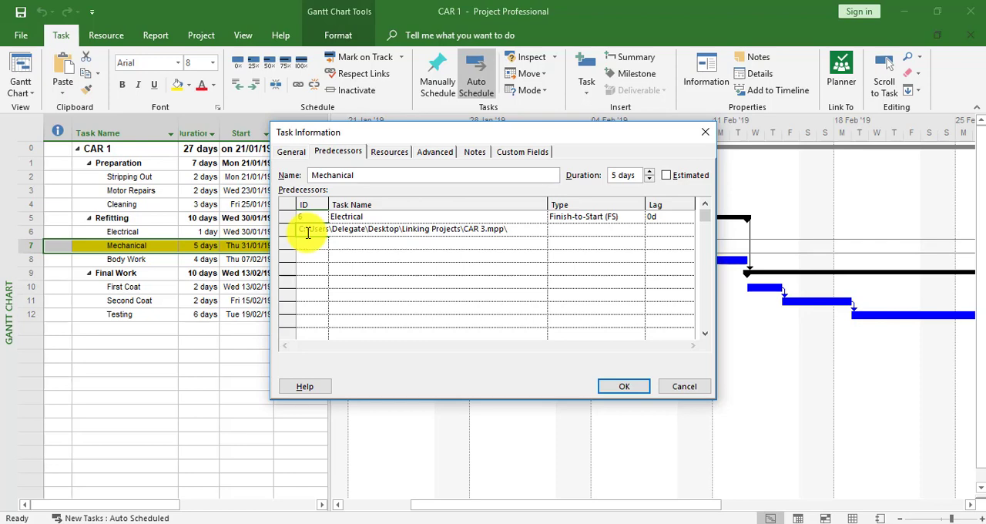
pyautogui.write('7')
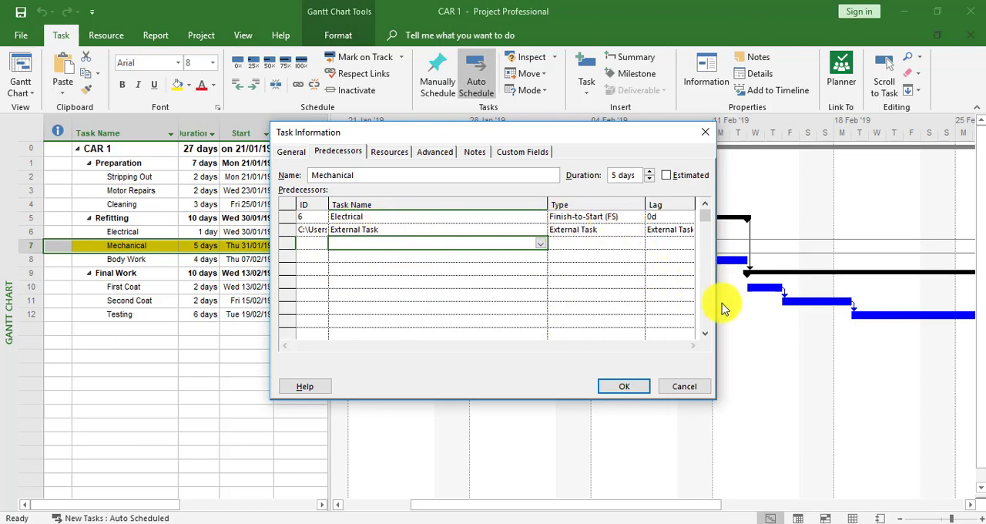
pyautogui.moveTo(624, 386)
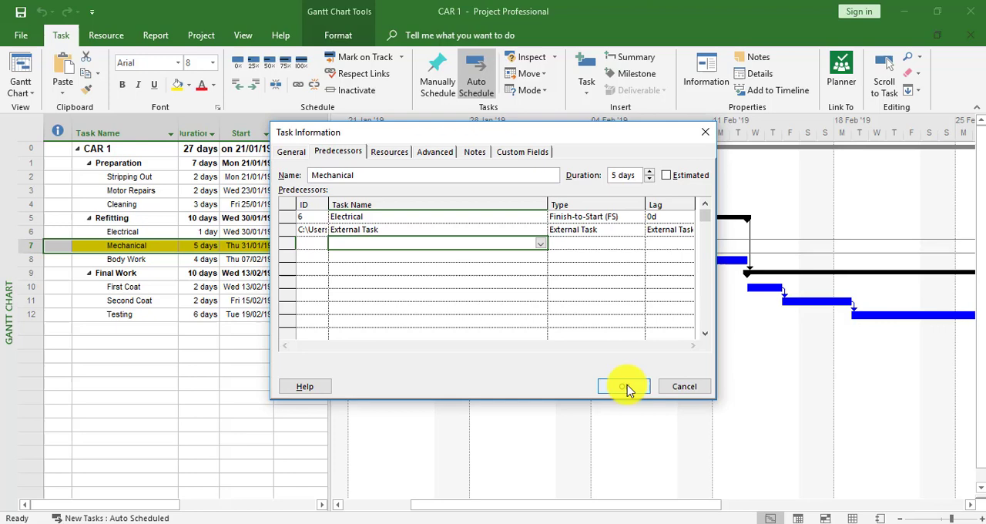
# Confirm the external predecessor, adding a grey Mechanical bar to CAR 1.
pyautogui.click(624, 386)
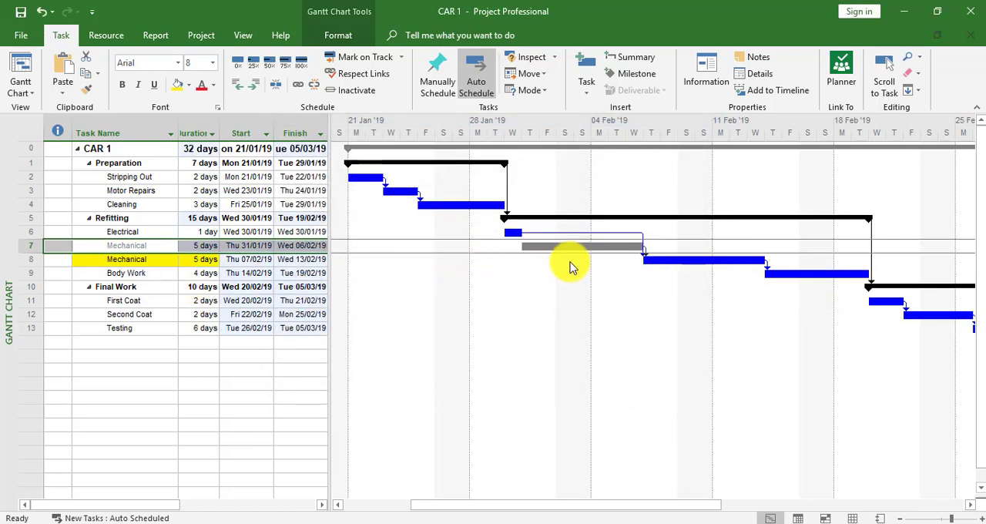
pyautogui.moveTo(550, 257)
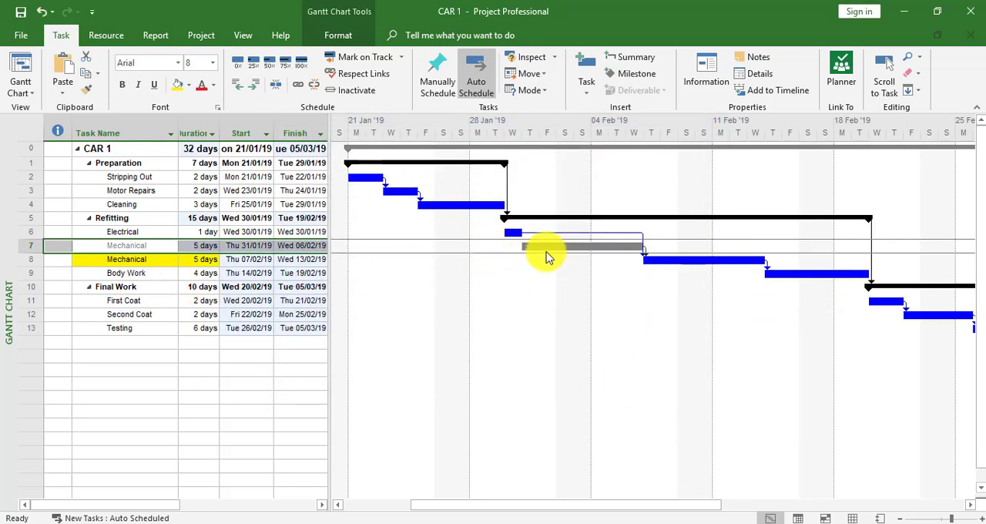
pyautogui.moveTo(478, 27)
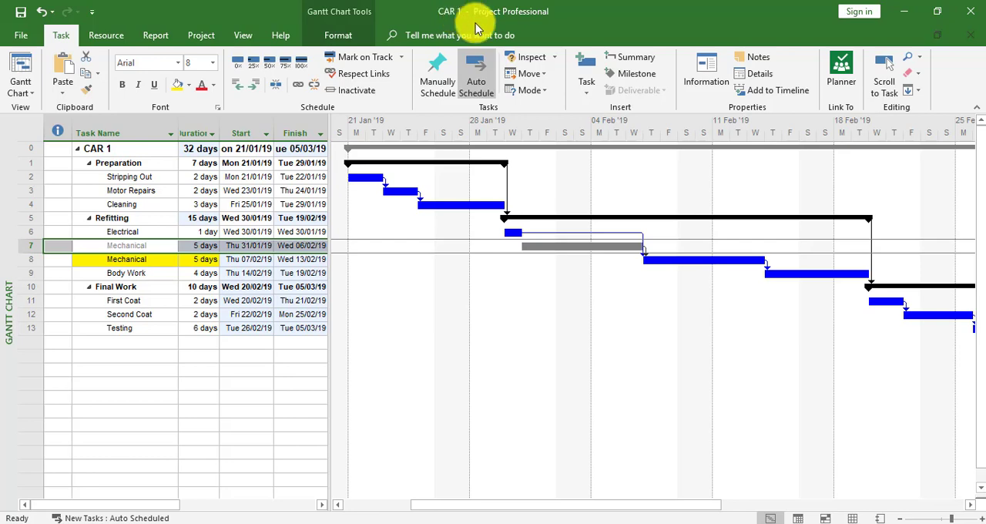
pyautogui.moveTo(570, 248)
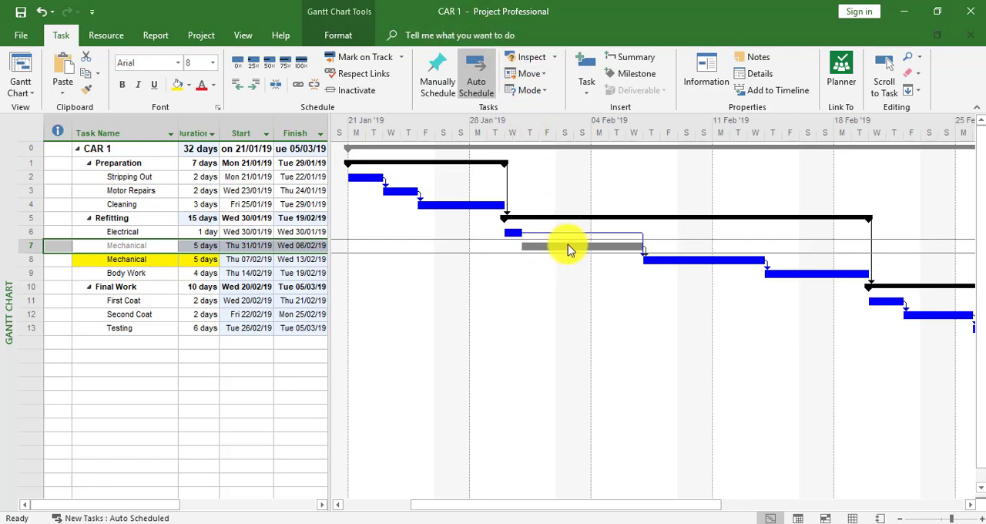
pyautogui.moveTo(554, 251)
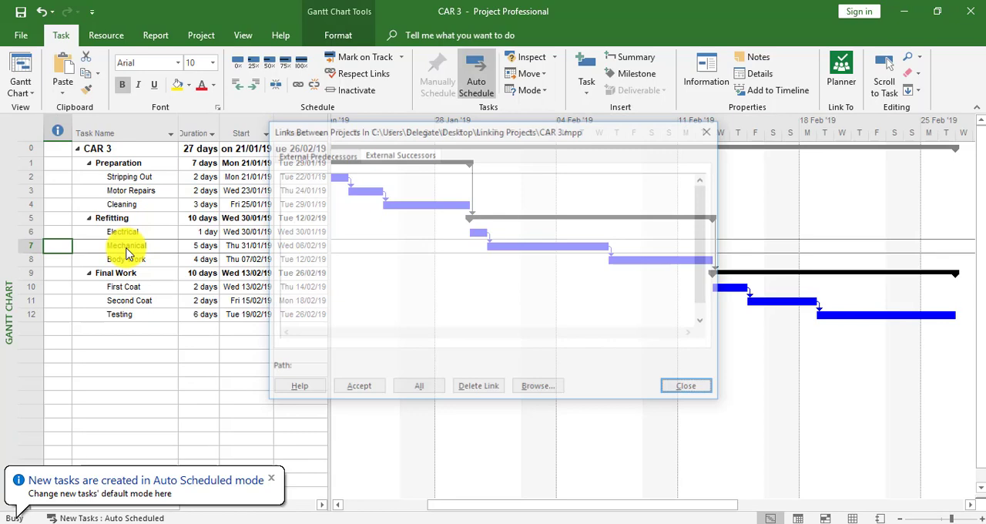
# Accept CAR 1's Mechanical as an external successor in Links Between Projects.
pyautogui.click(401, 155)
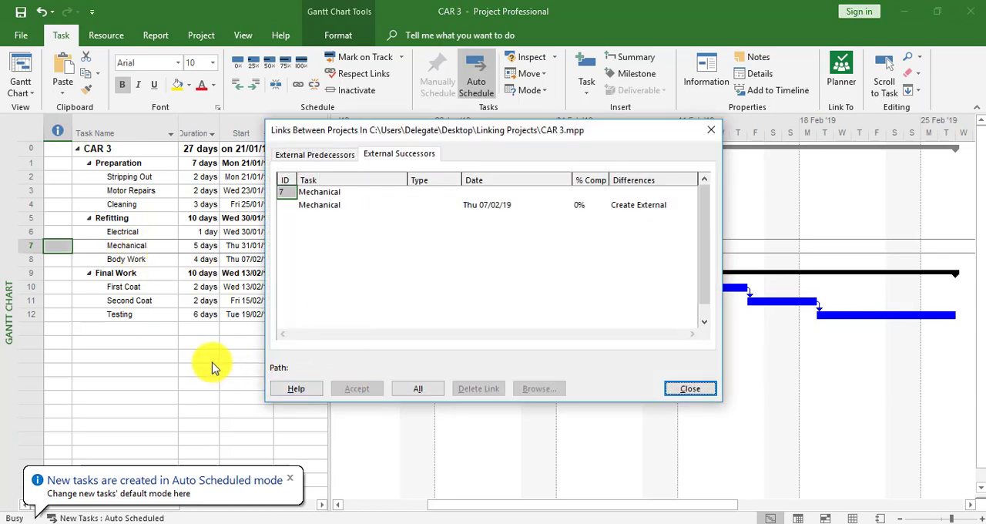
pyautogui.moveTo(451, 91)
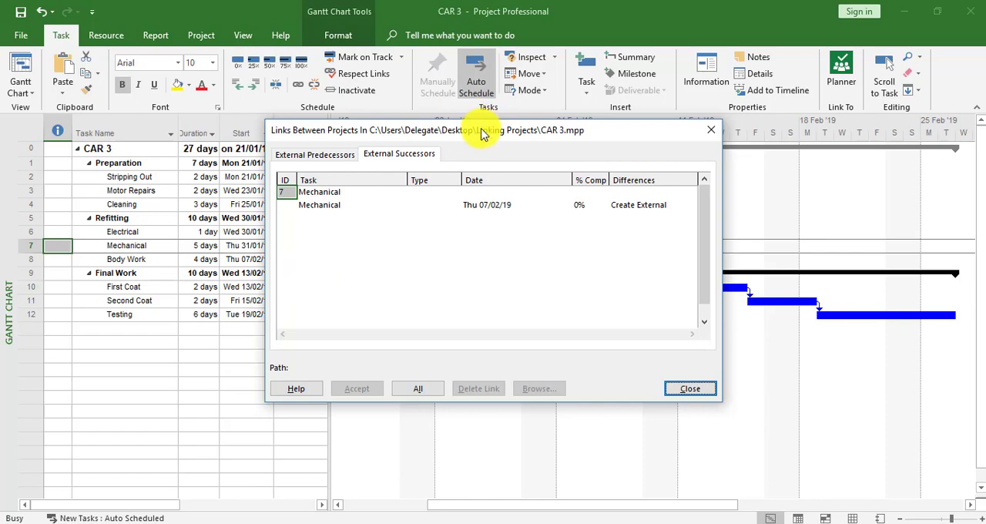
pyautogui.moveTo(482, 129); pyautogui.dragTo(358, 291)
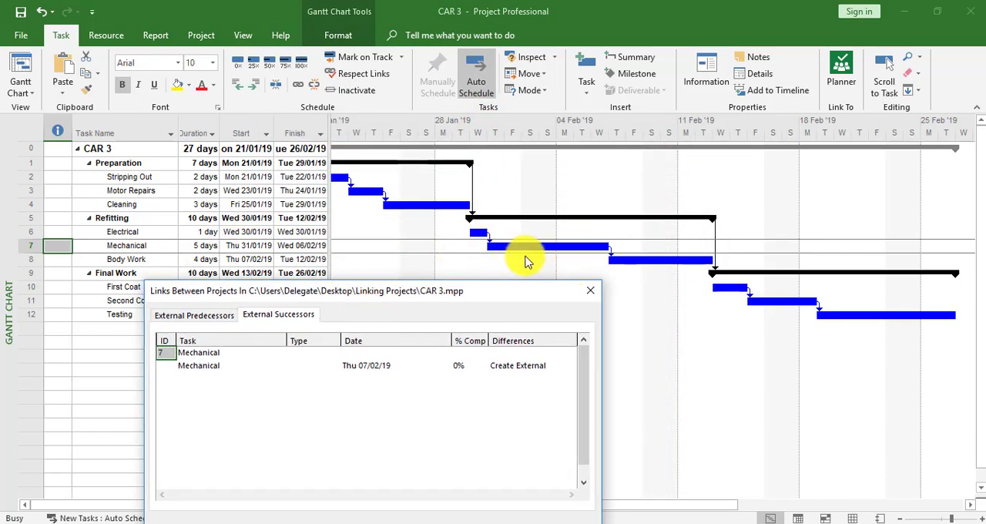
pyautogui.moveTo(424, 308)
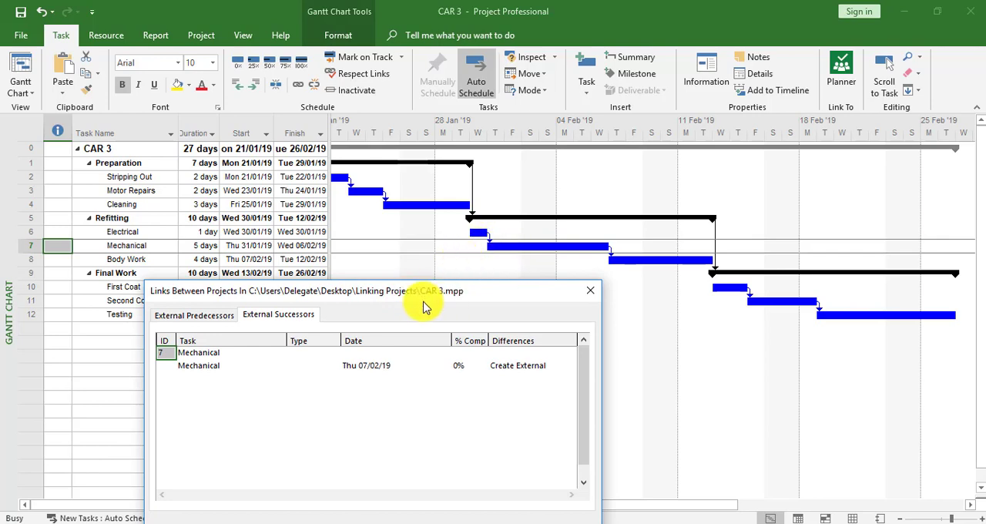
pyautogui.moveTo(278, 319)
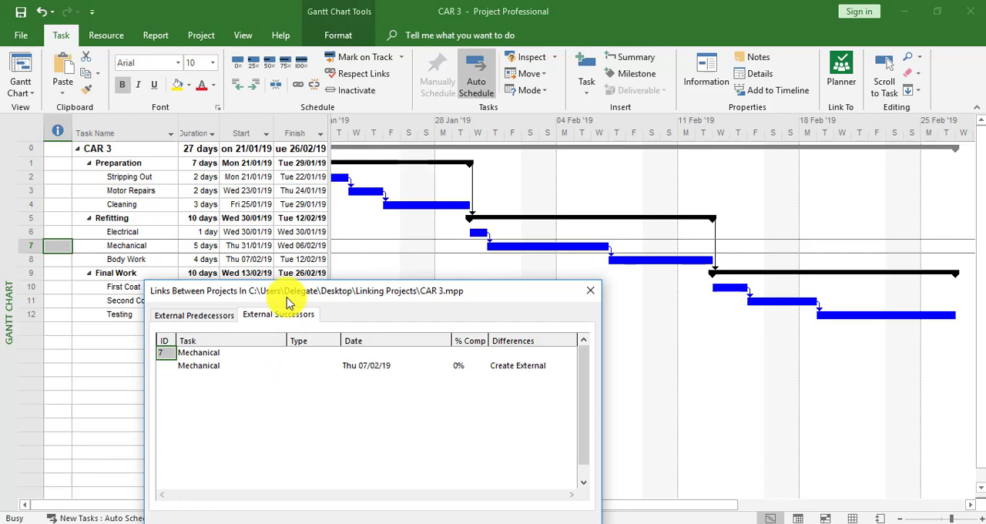
pyautogui.moveTo(215, 302)
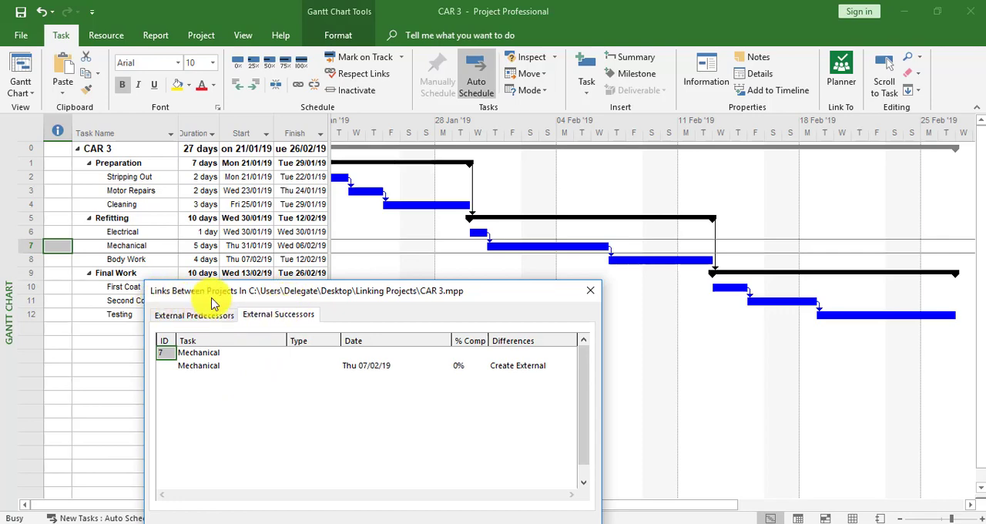
pyautogui.moveTo(343, 301)
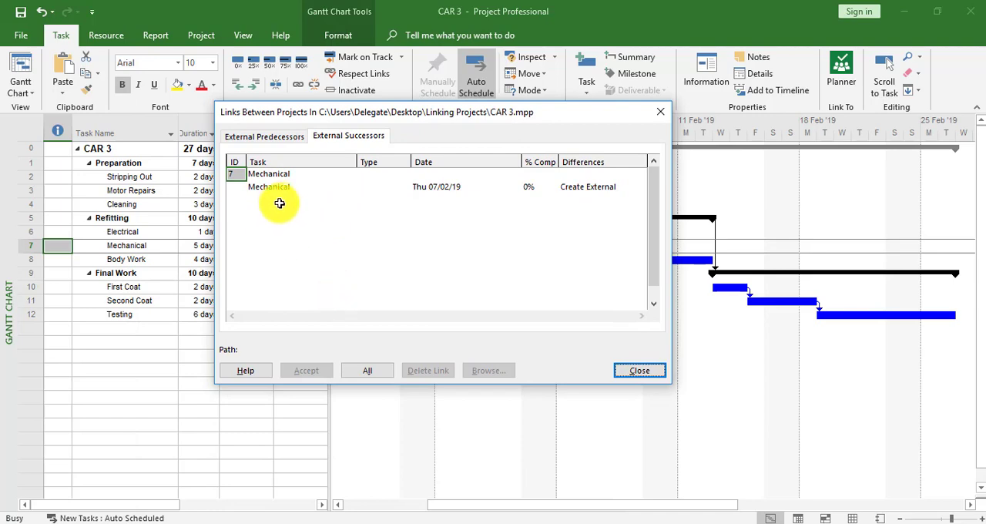
pyautogui.click(280, 186)
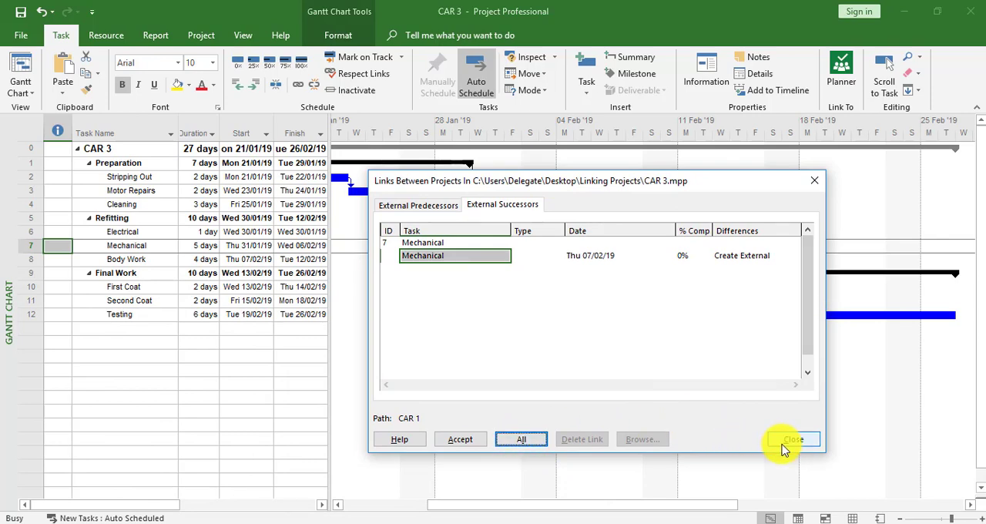
pyautogui.click(793, 438)
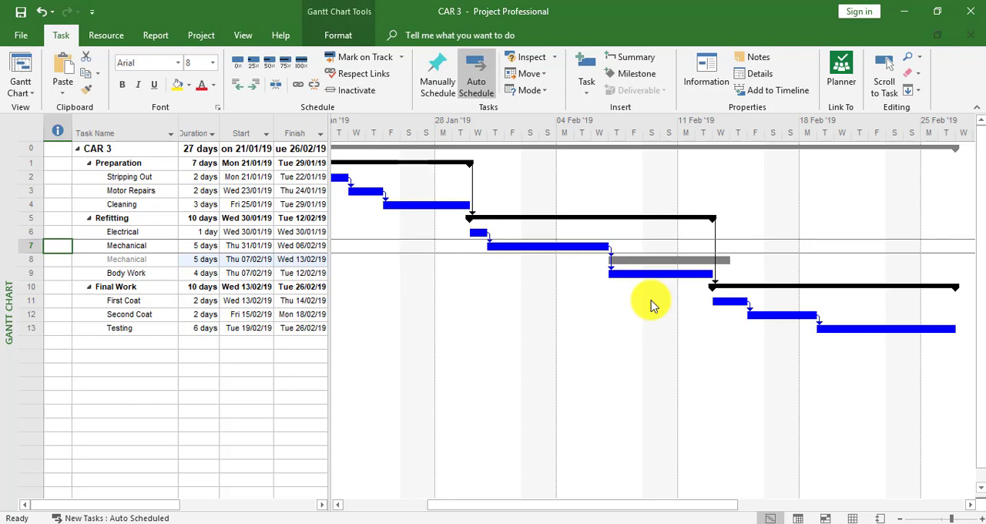
pyautogui.moveTo(270, 310)
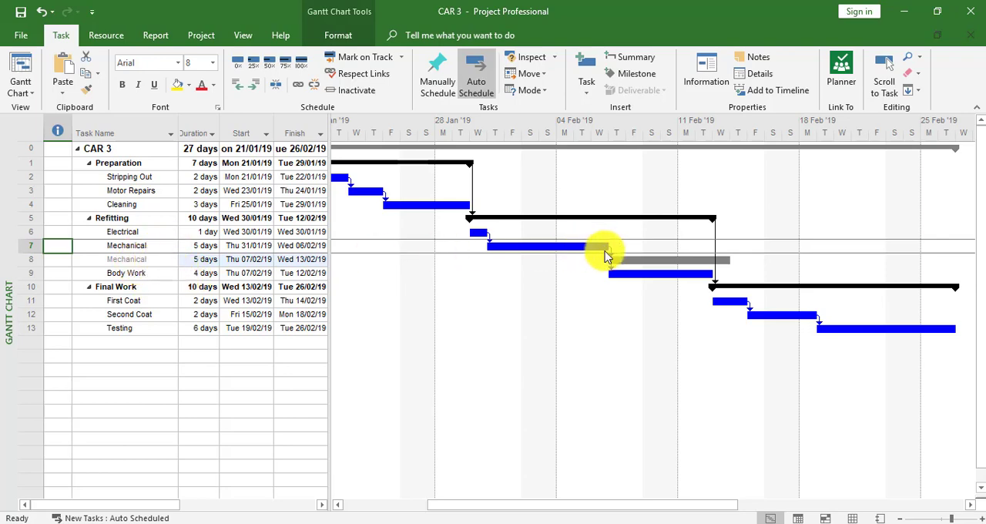
pyautogui.moveTo(501, 517)
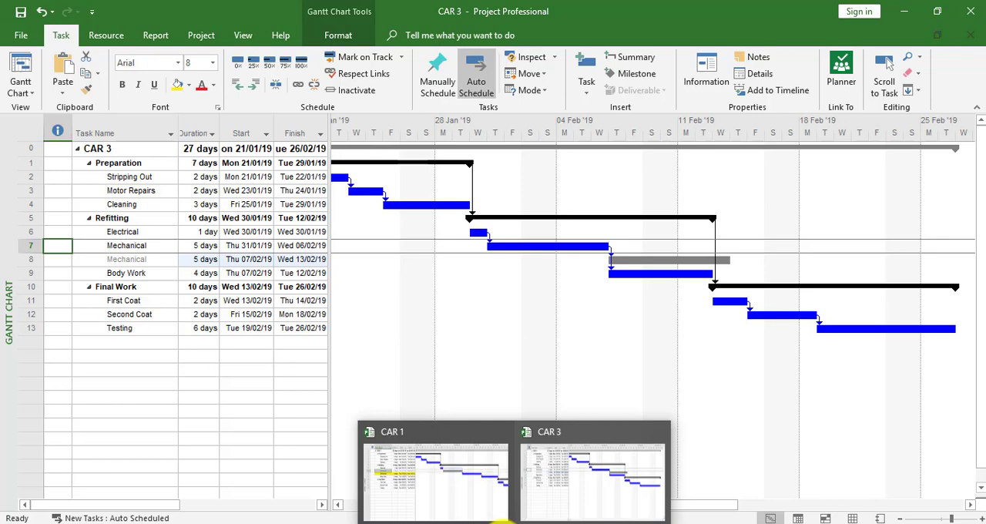
# Switch to the CAR 1 window from the taskbar thumbnail.
pyautogui.click(435, 474)
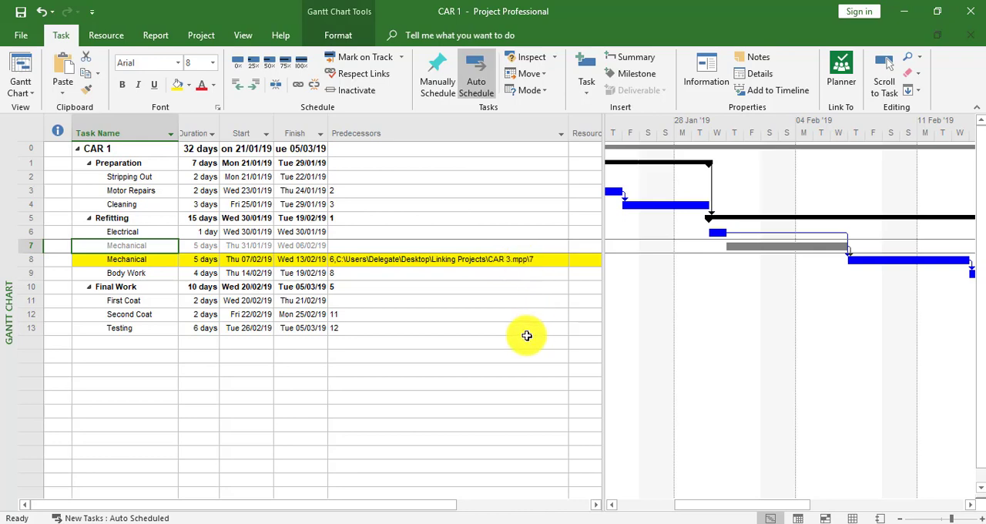
pyautogui.moveTo(637, 258)
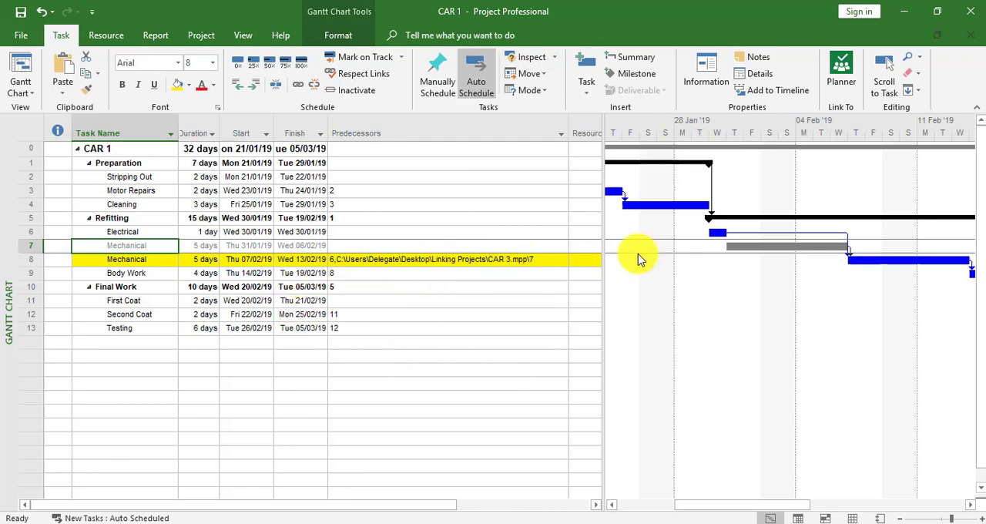
pyautogui.moveTo(697, 279)
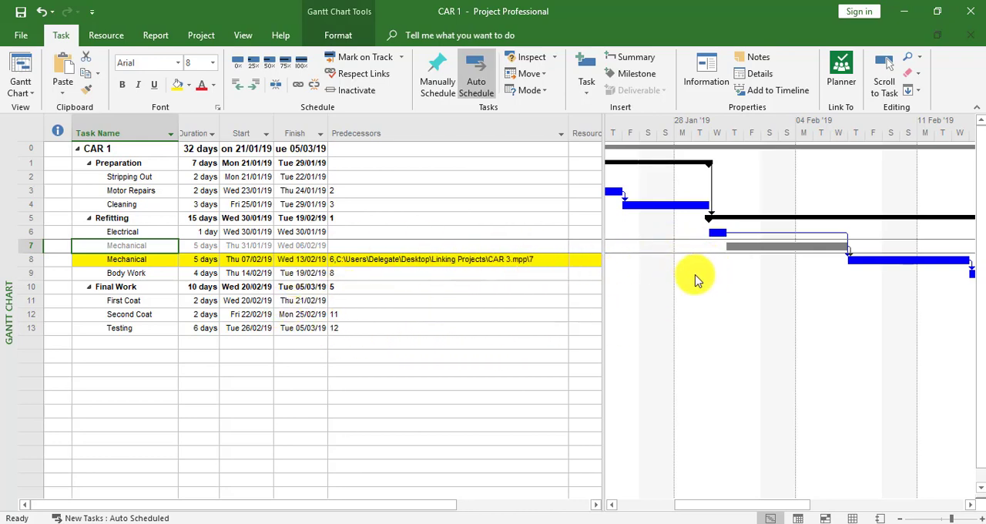
pyautogui.moveTo(582, 266)
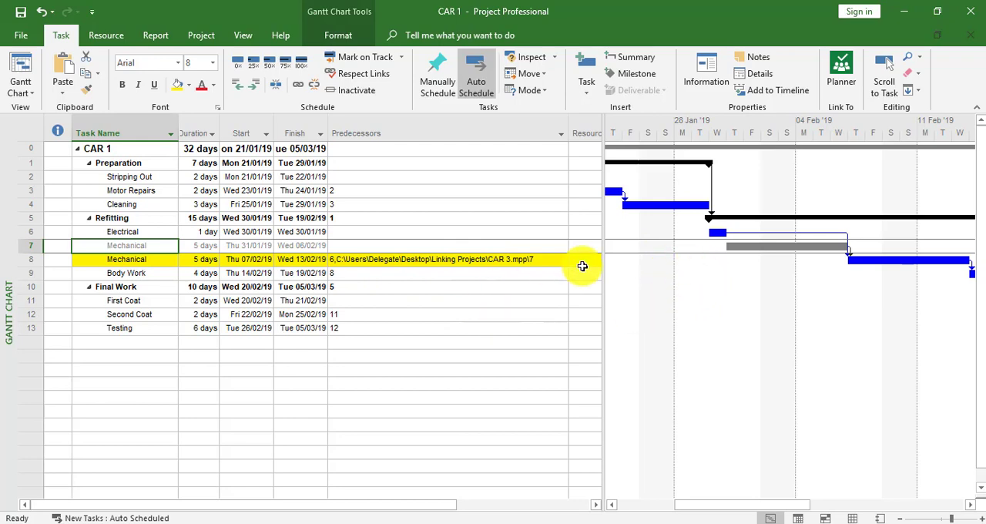
pyautogui.moveTo(603, 133)
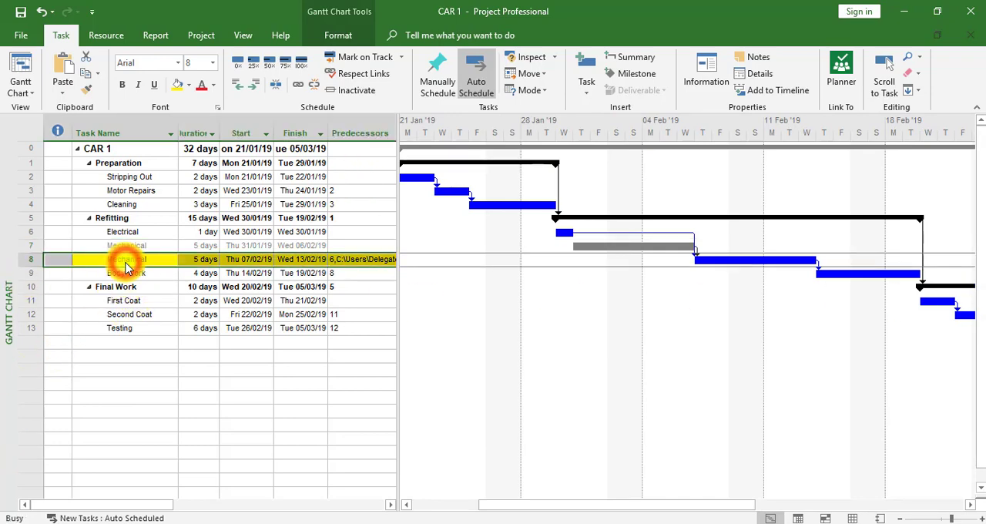
# Change the CAR 3 predecessor link type to Start-to-Start (SS) and confirm.
pyautogui.doubleClick(125, 259)
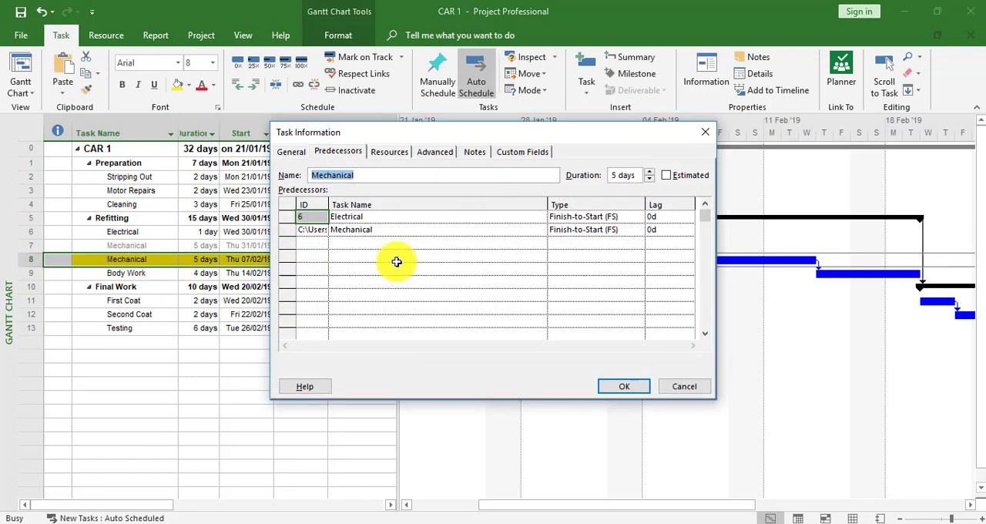
pyautogui.click(593, 229)
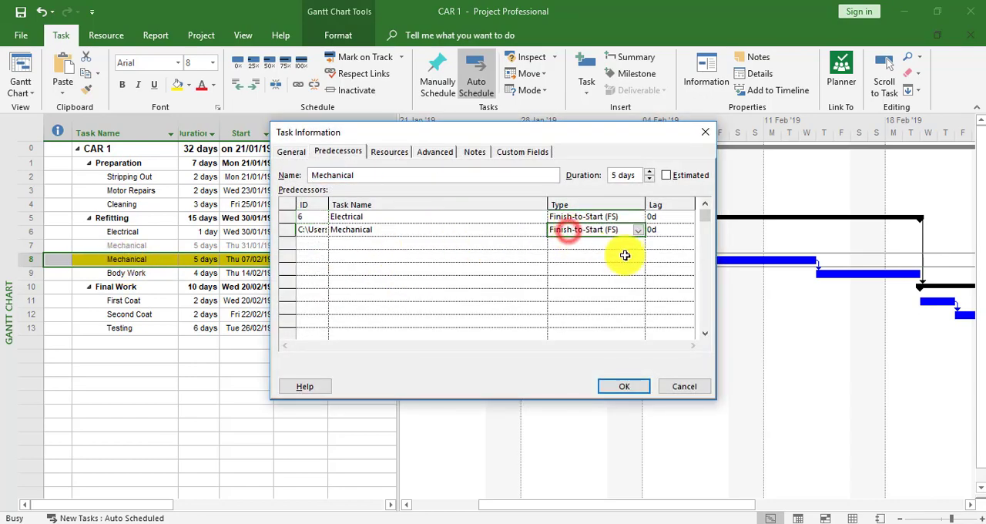
pyautogui.click(637, 230)
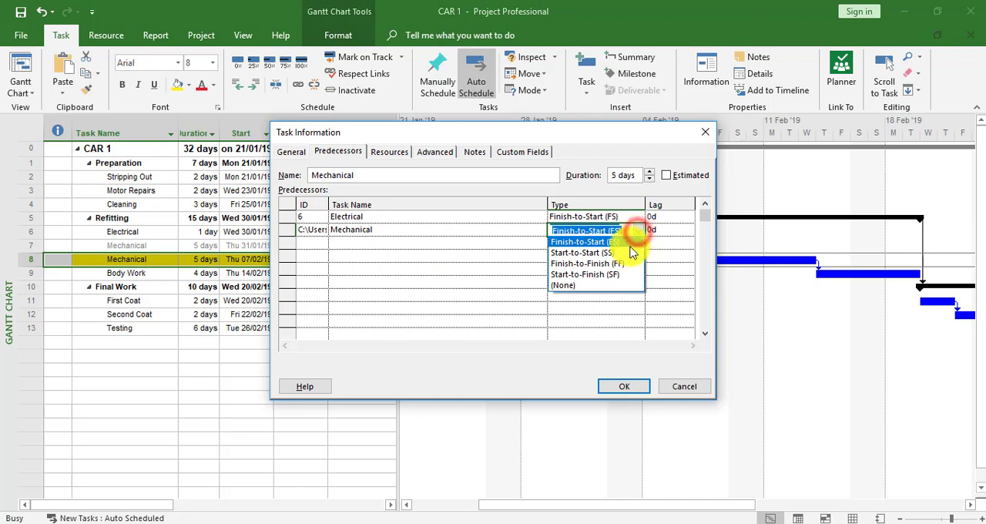
pyautogui.click(582, 253)
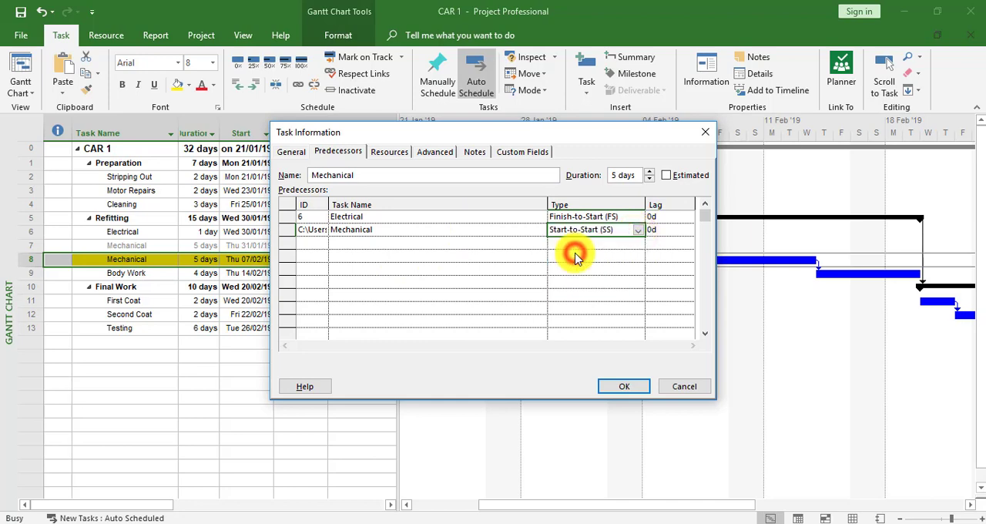
pyautogui.moveTo(616, 416)
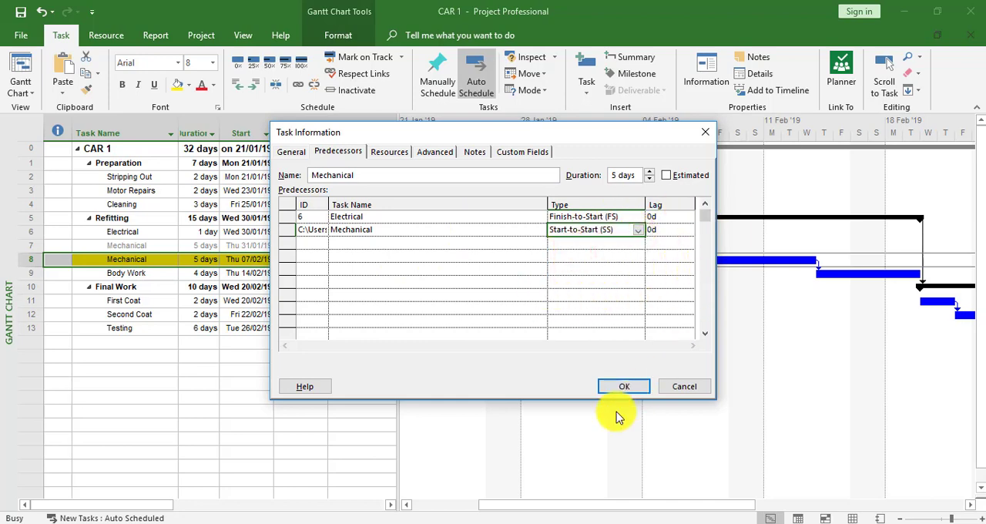
pyautogui.click(623, 386)
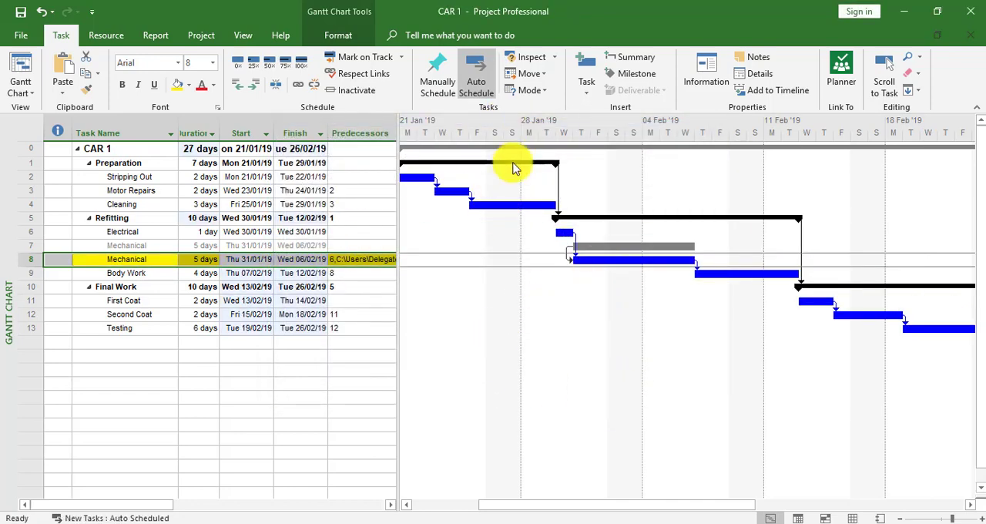
pyautogui.moveTo(603, 259)
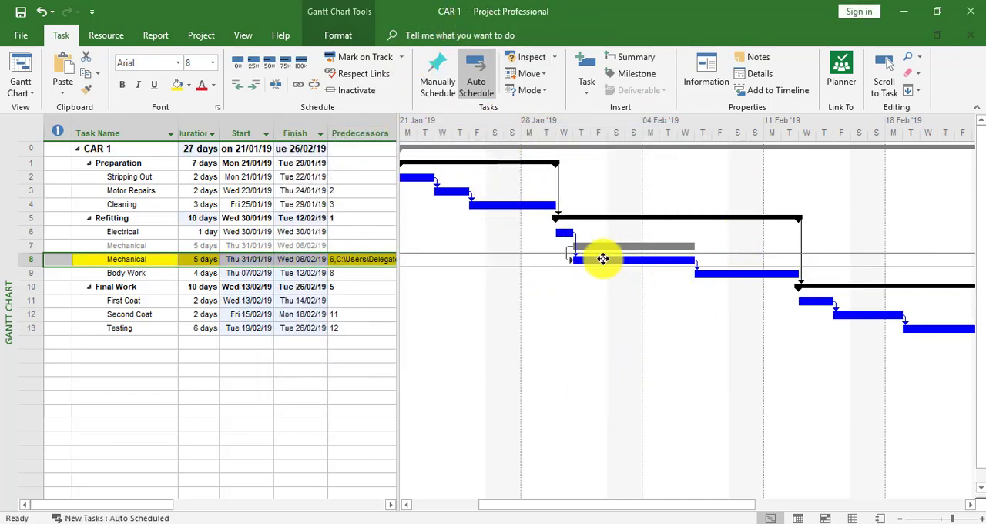
pyautogui.moveTo(604, 273)
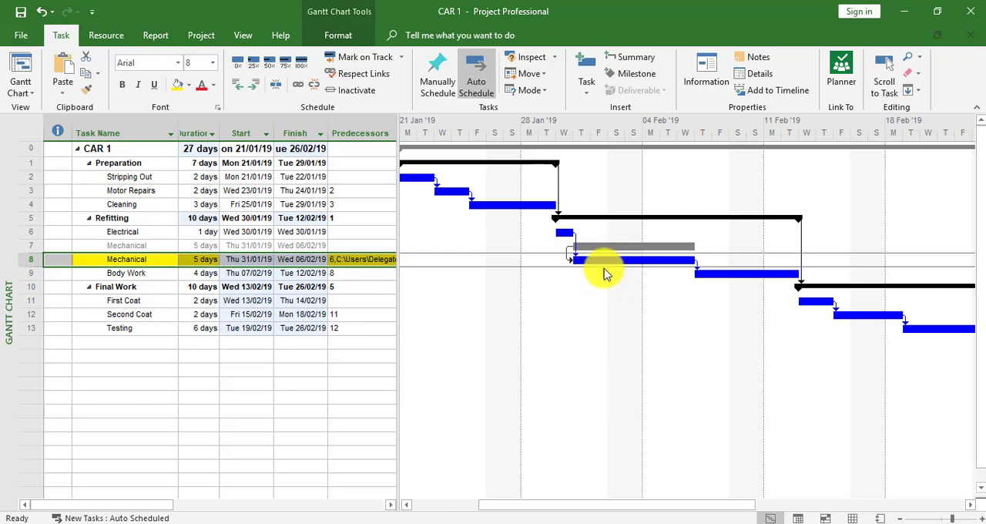
pyautogui.moveTo(597, 275)
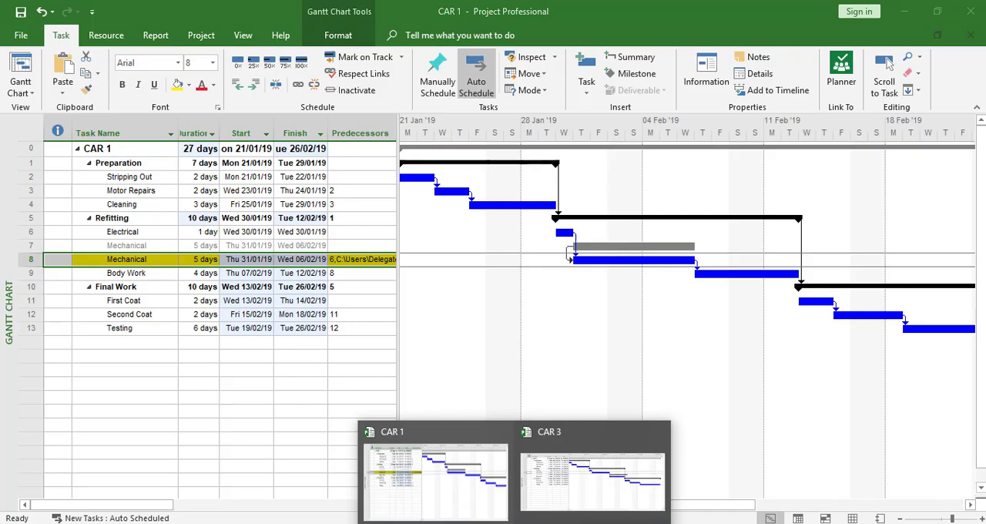
# Switch to CAR 3 to check that the grey external Mechanical bar starts with its Mechanical task.
pyautogui.click(592, 478)
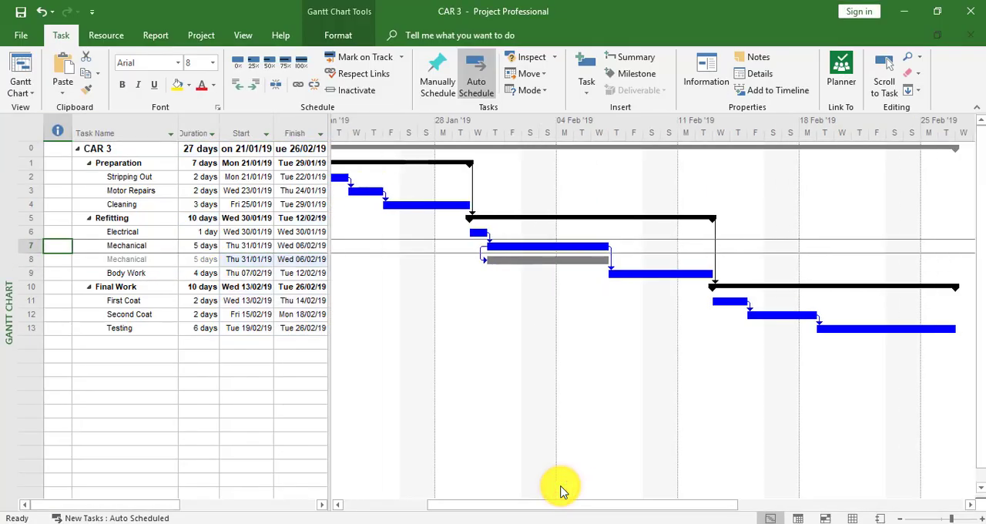
pyautogui.moveTo(544, 341)
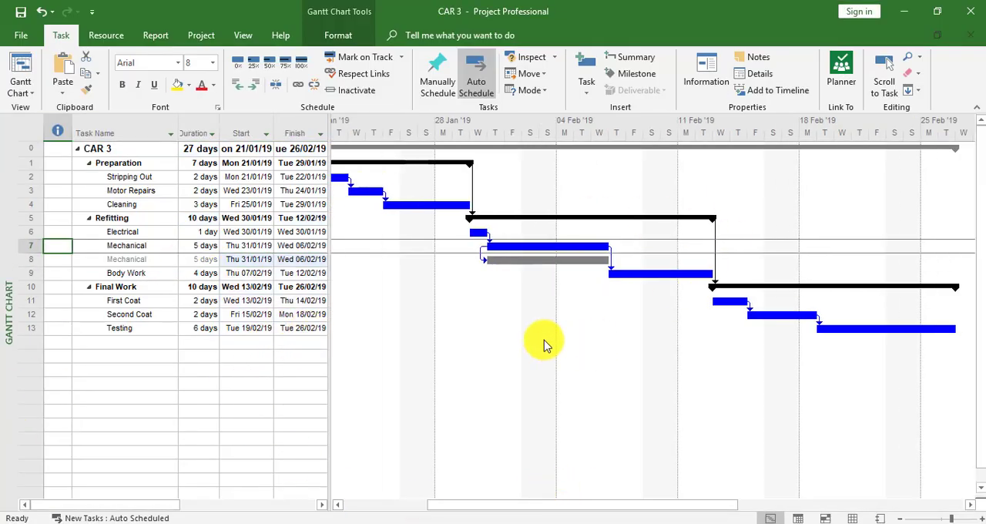
pyautogui.moveTo(441, 264)
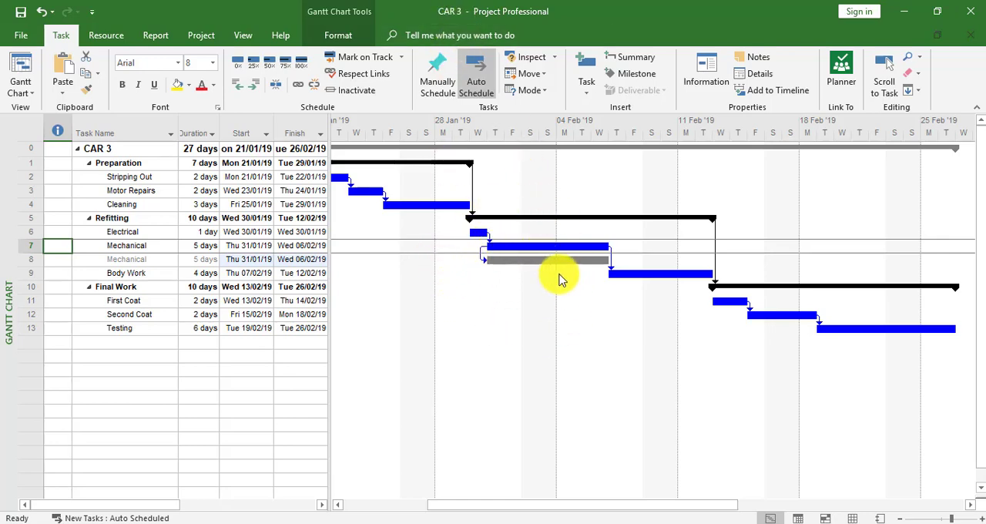
pyautogui.moveTo(443, 353)
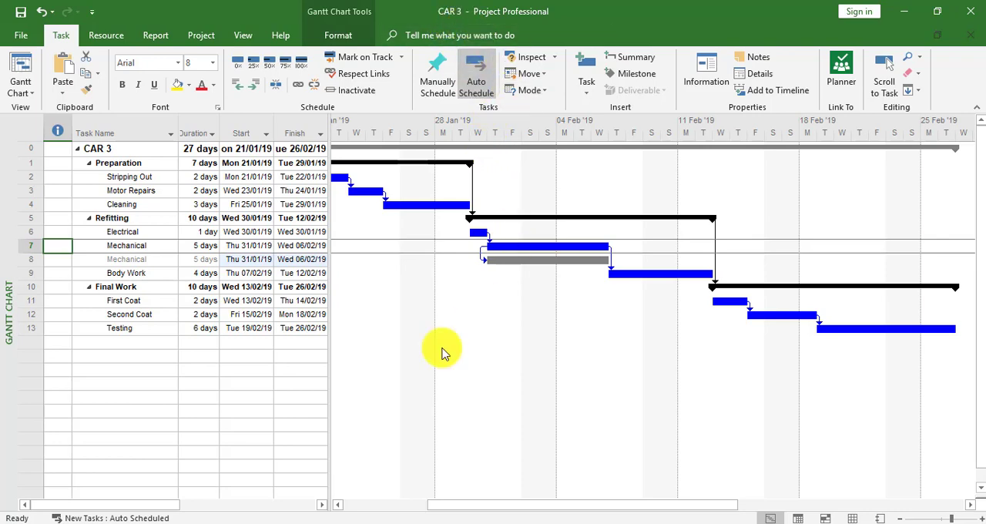
pyautogui.moveTo(372, 392)
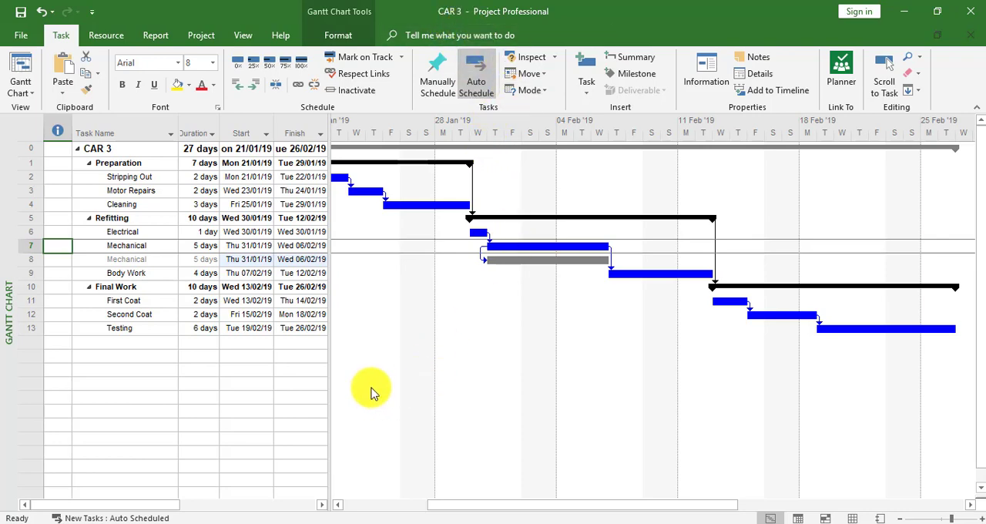